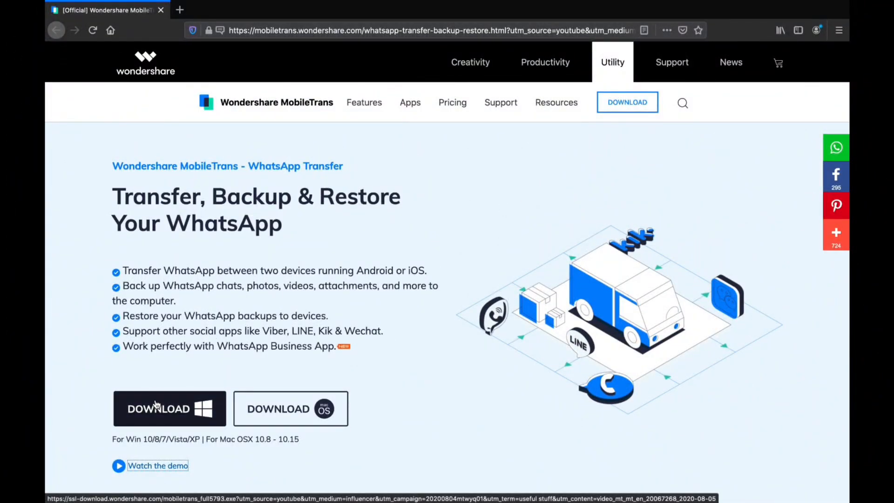
mouse_move(290, 409)
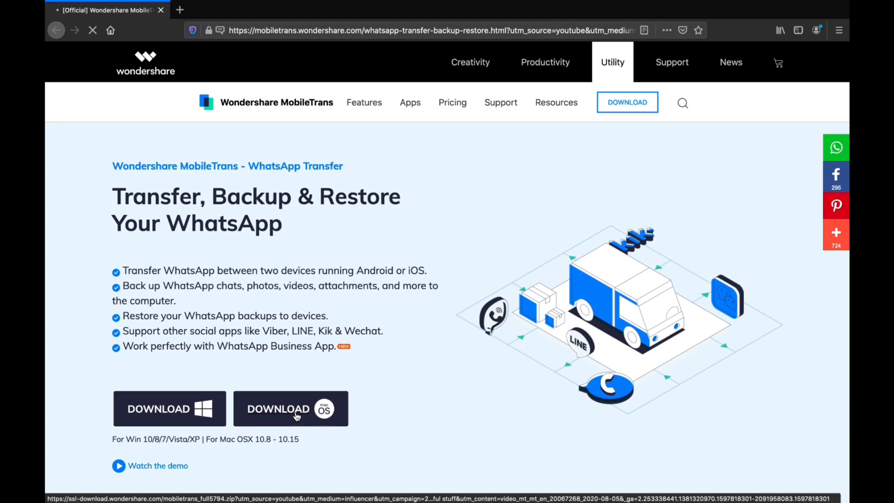
Download the macOS version of MobileTrans from the Firefox WhatsApp Transfer page.
left_click(290, 409)
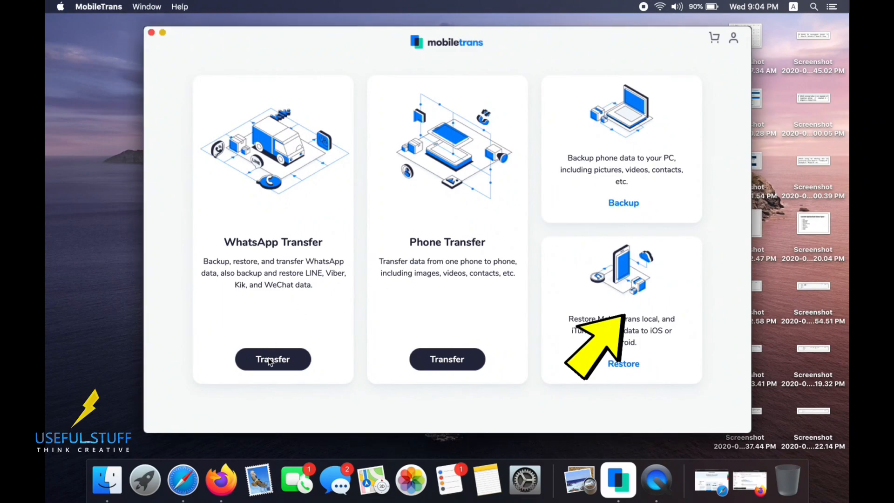
Open WhatsApp Transfer and browse the LINE and Kik backup options.
left_click(273, 359)
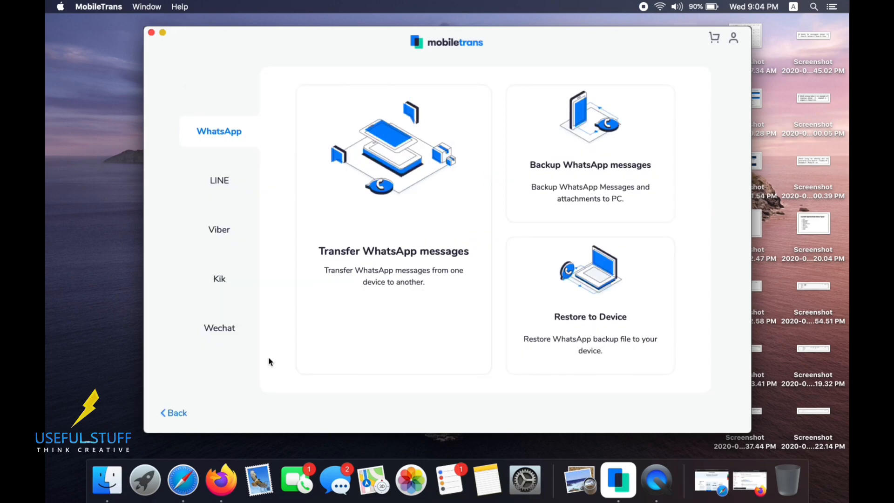
left_click(219, 180)
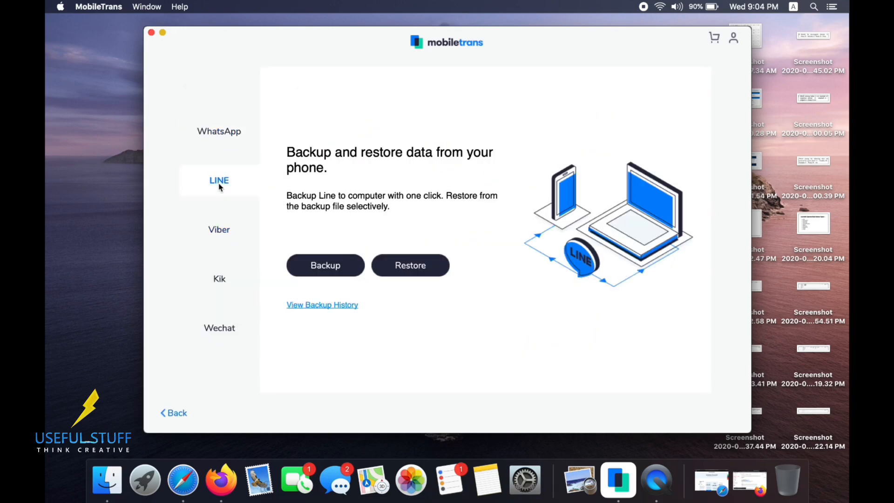
left_click(219, 279)
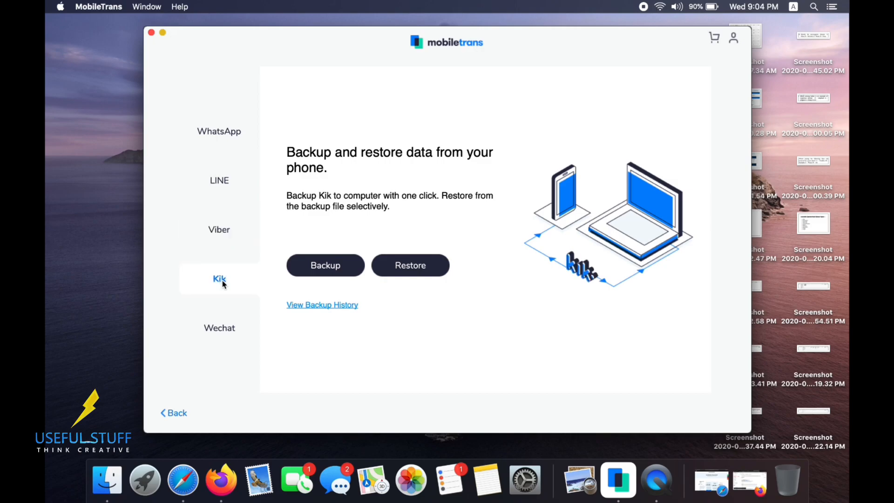
left_click(219, 131)
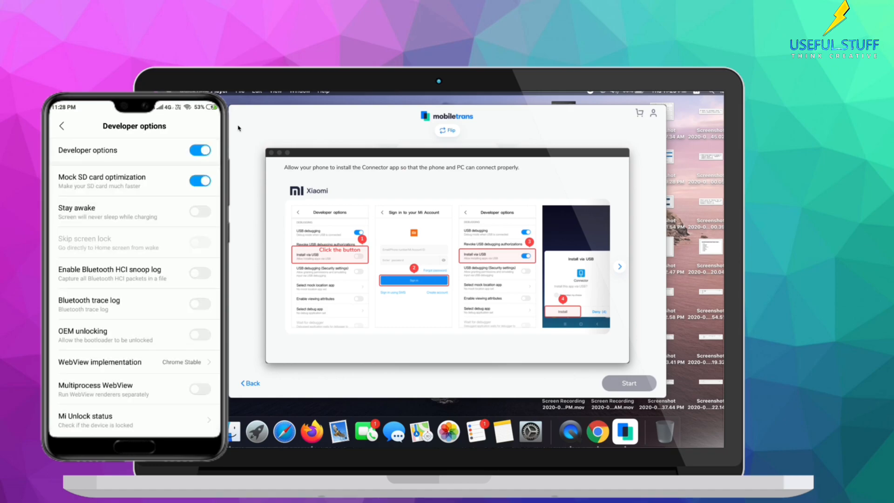
Scroll through the Xiaomi guide for installing the Connector app via USB.
scroll("down", 3)
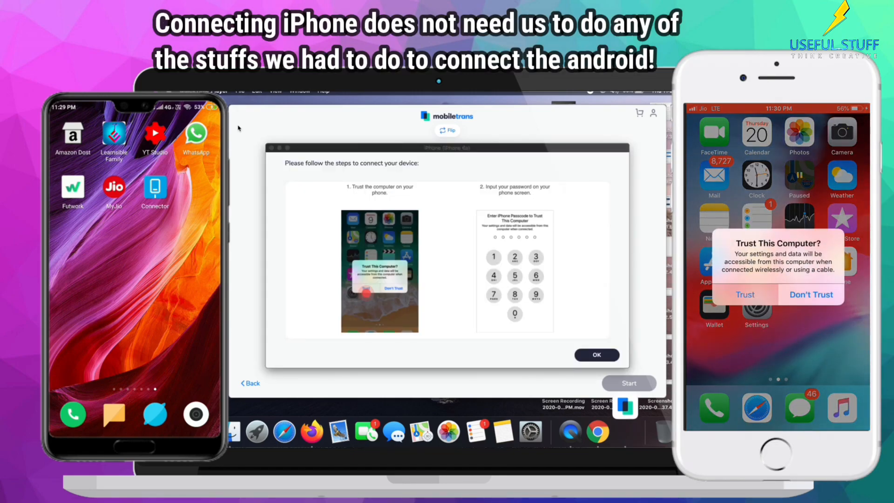
Confirm the iPhone trust instructions so both phones show as connected.
left_click(745, 294)
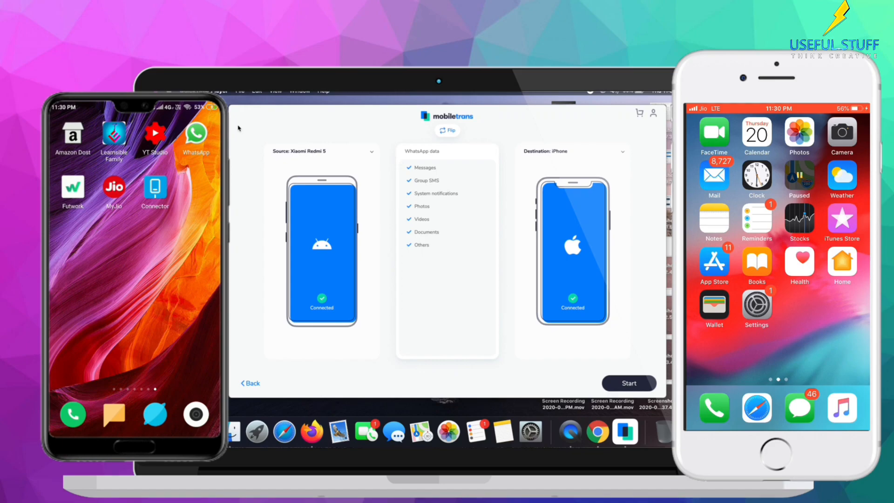
Flip so the iPhone is source and Redmi 5 is destination, then start the transfer.
left_click(629, 383)
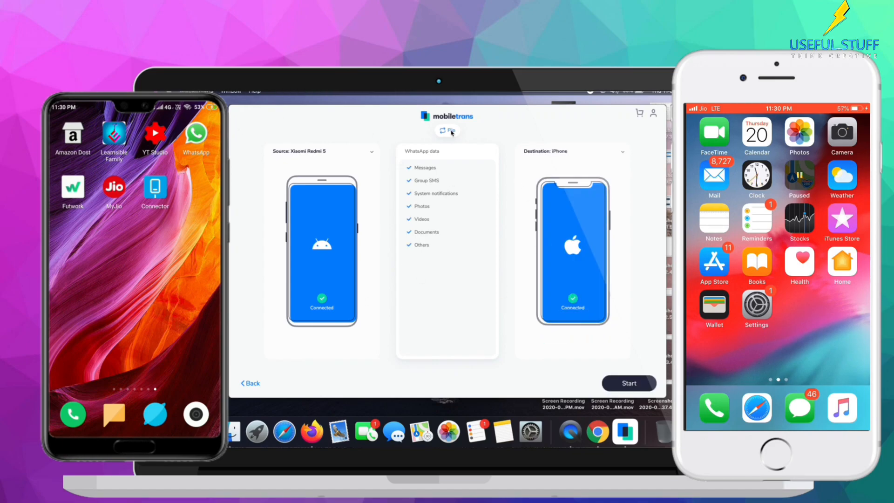
left_click(448, 130)
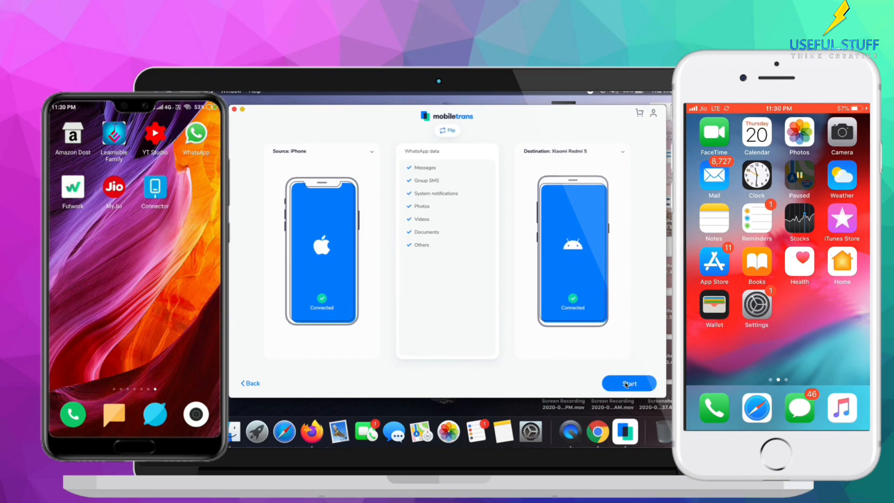
left_click(628, 384)
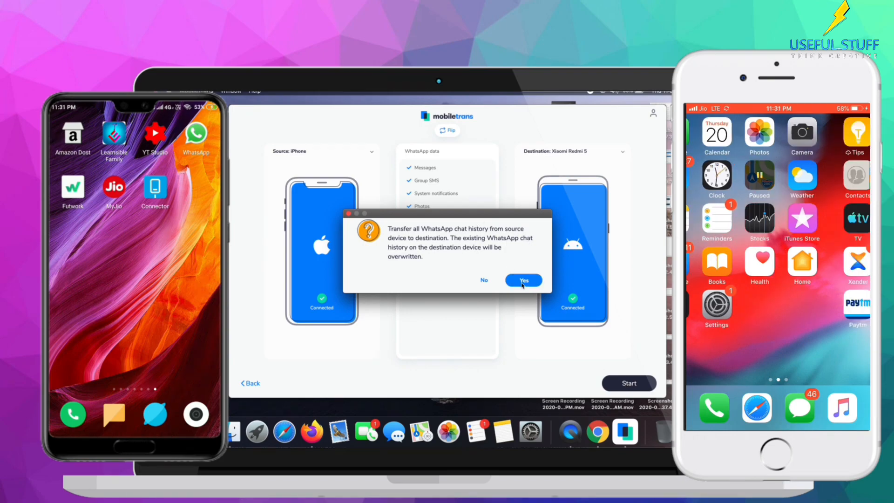
Accept overwriting the Xiaomi's WhatsApp history and allow WhatsApp to install via USB.
left_click(523, 280)
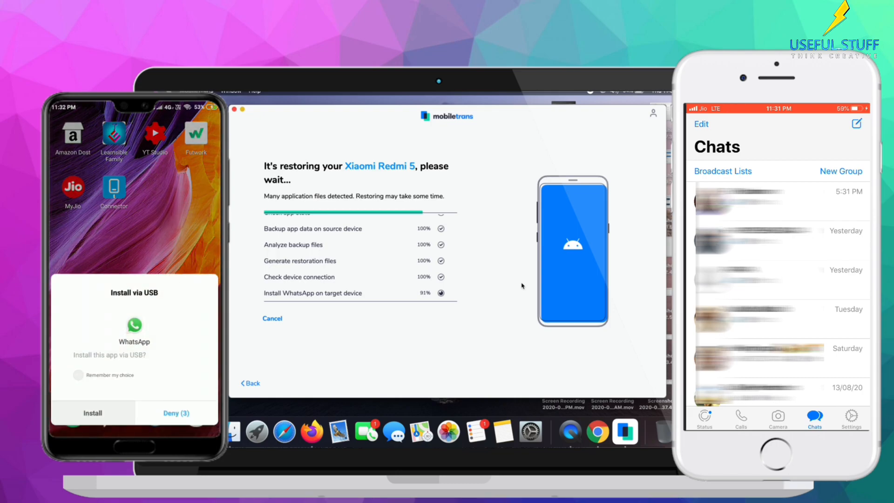
left_click(91, 413)
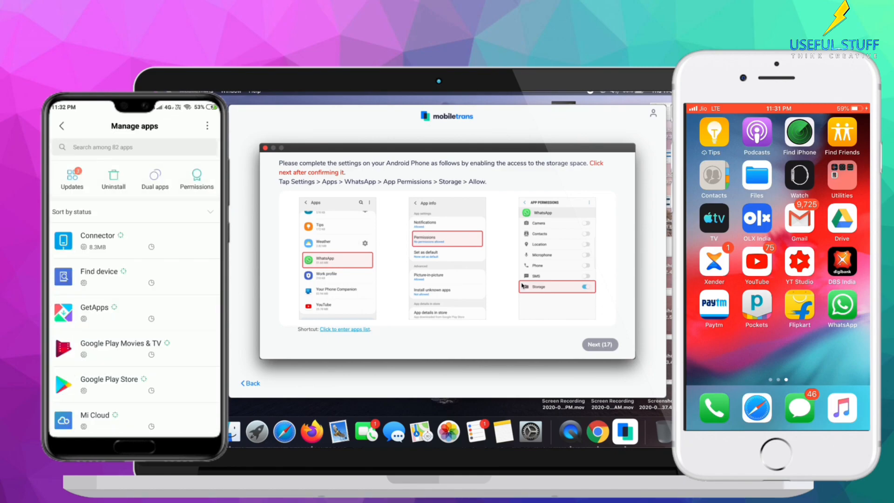
Grant WhatsApp microphone and storage permissions on the Xiaomi, then continue in MobileTrans.
scroll("down", 3)
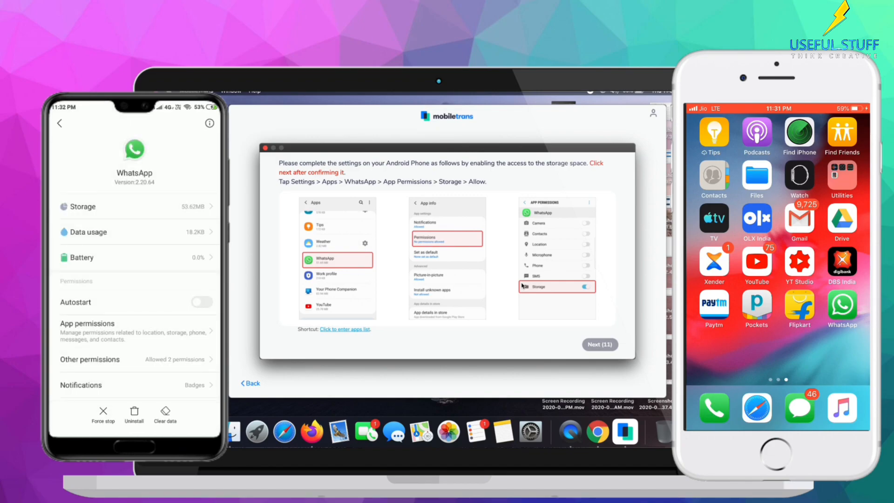
left_click(86, 323)
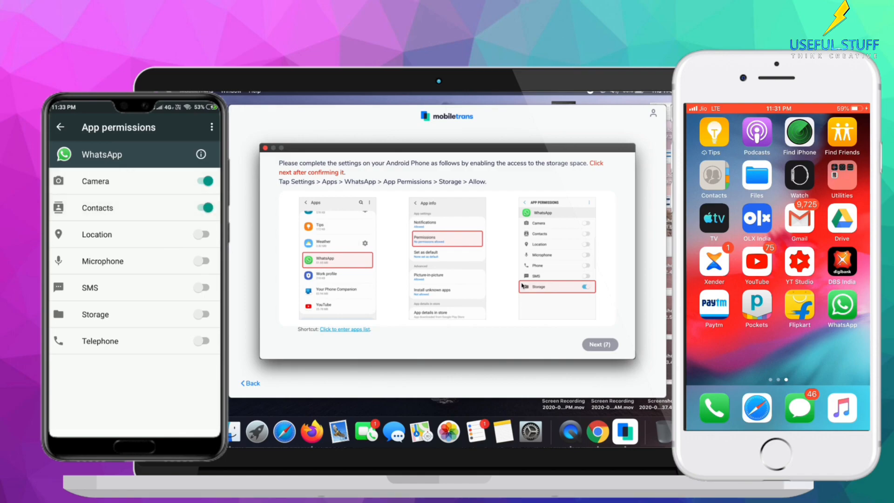
left_click(201, 261)
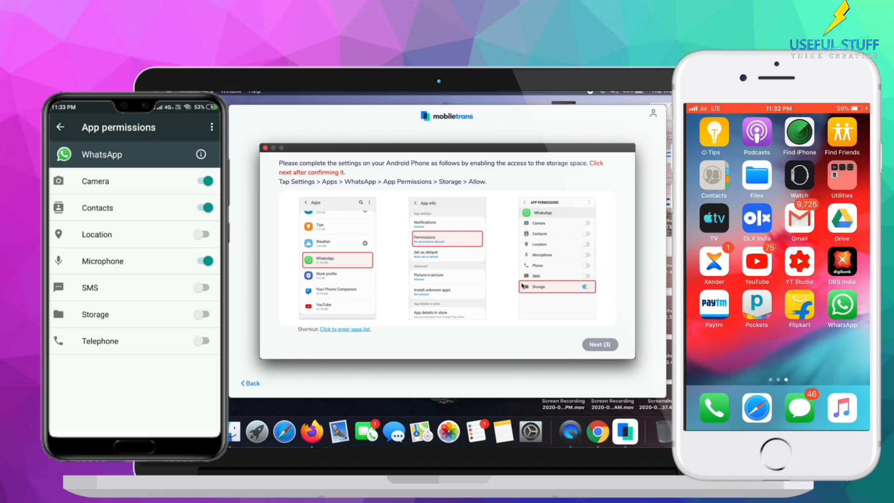
left_click(201, 314)
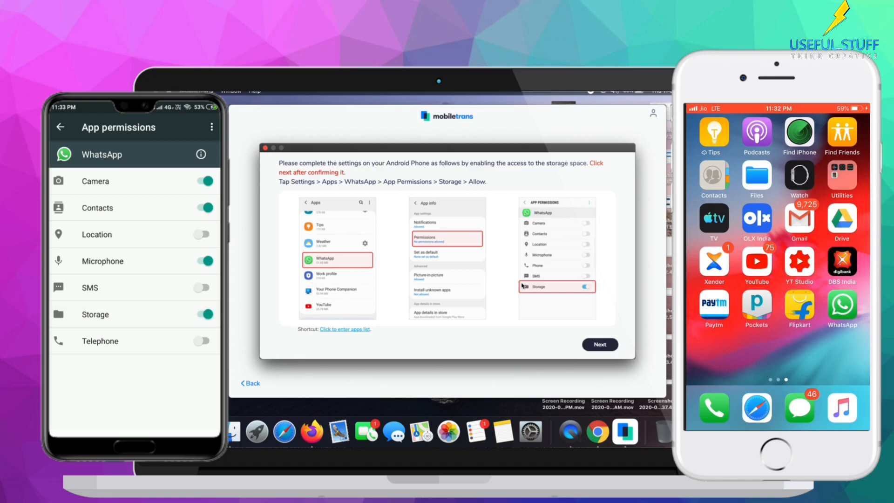
left_click(60, 127)
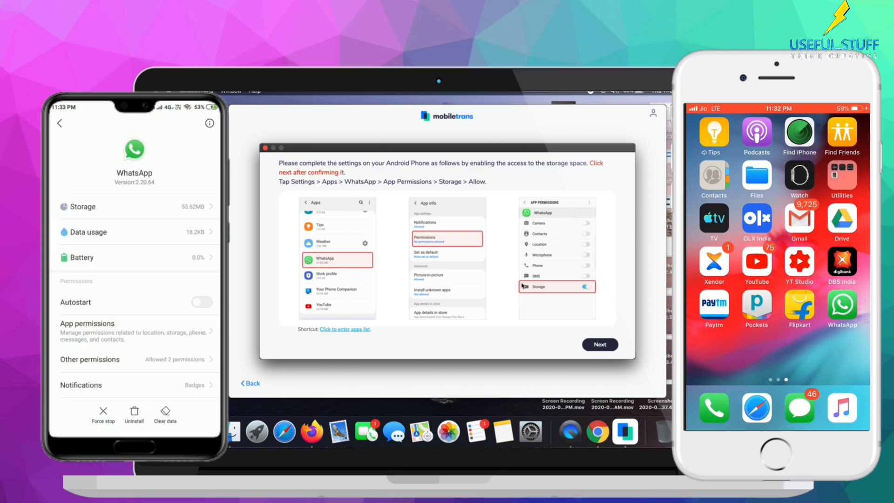
left_click(59, 123)
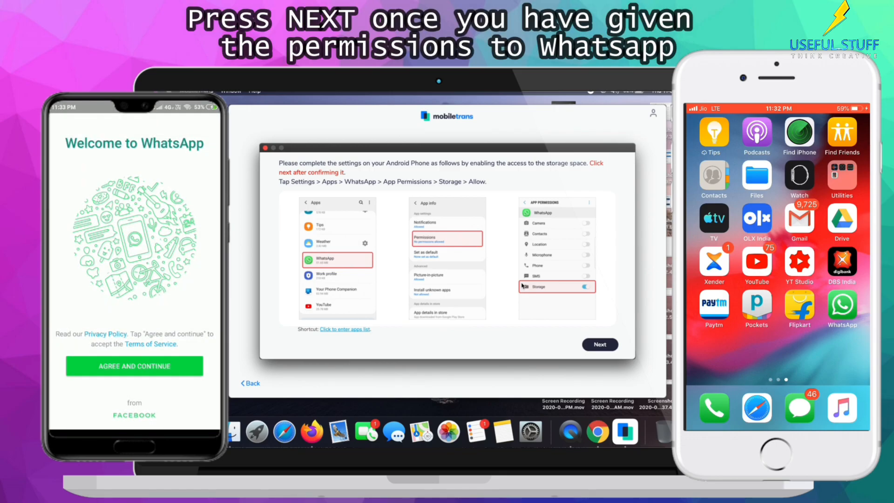
left_click(599, 344)
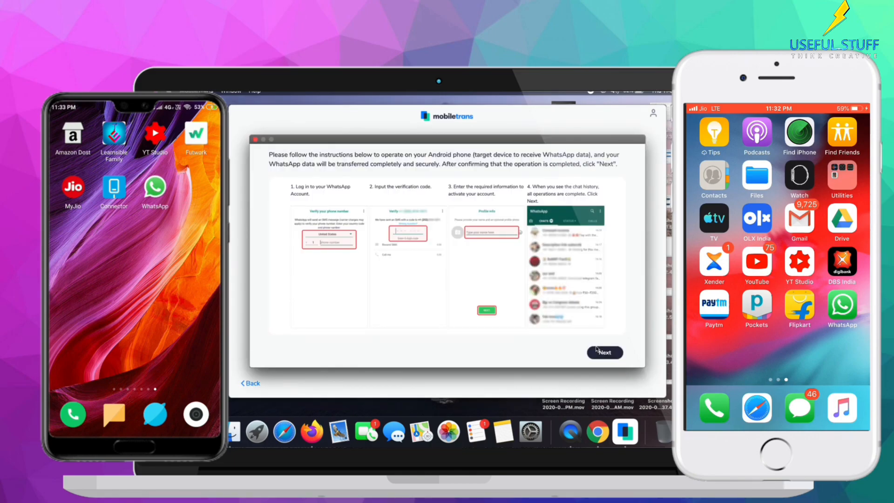
Set up WhatsApp on the Xiaomi, skipping local restore and the update prompt, then continue restoring.
left_click(155, 191)
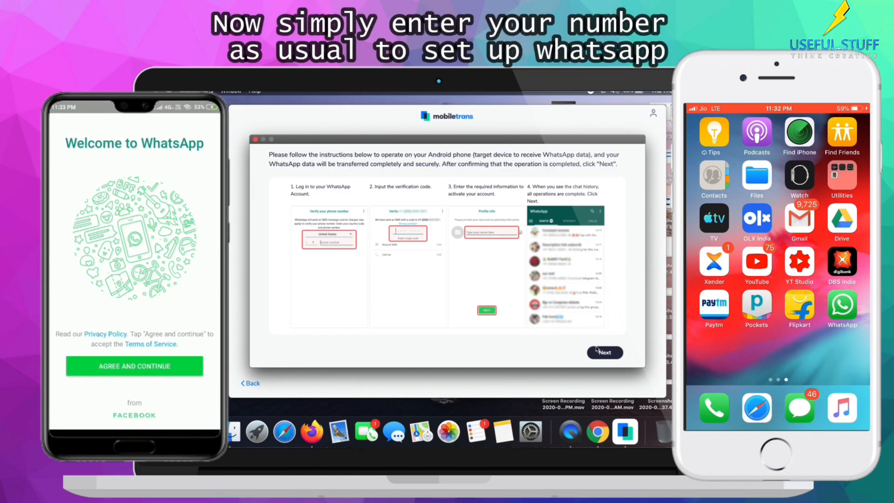
left_click(135, 366)
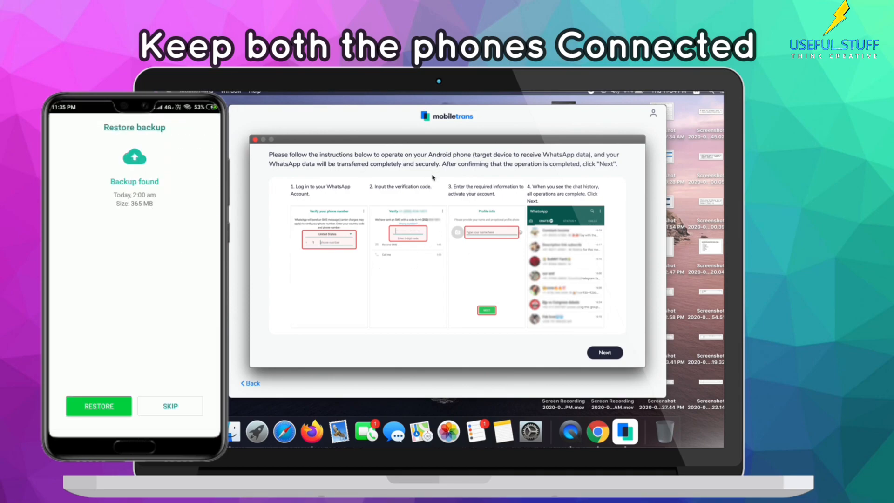
left_click(170, 407)
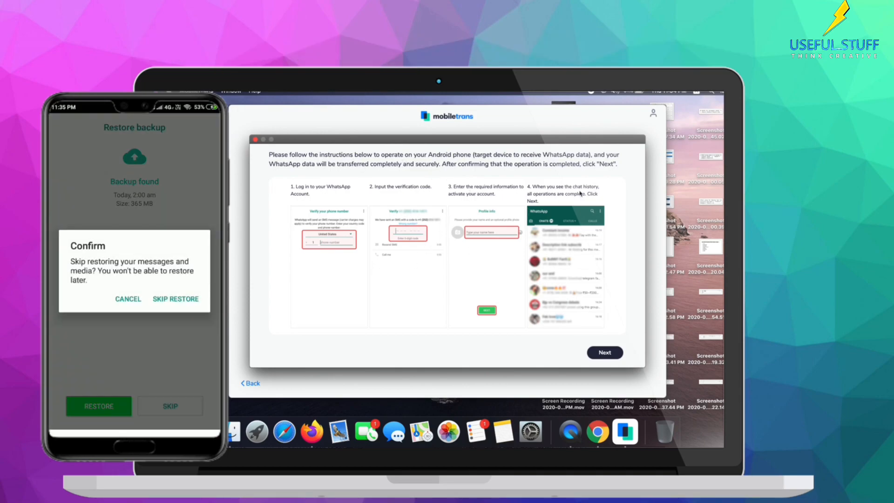
left_click(175, 299)
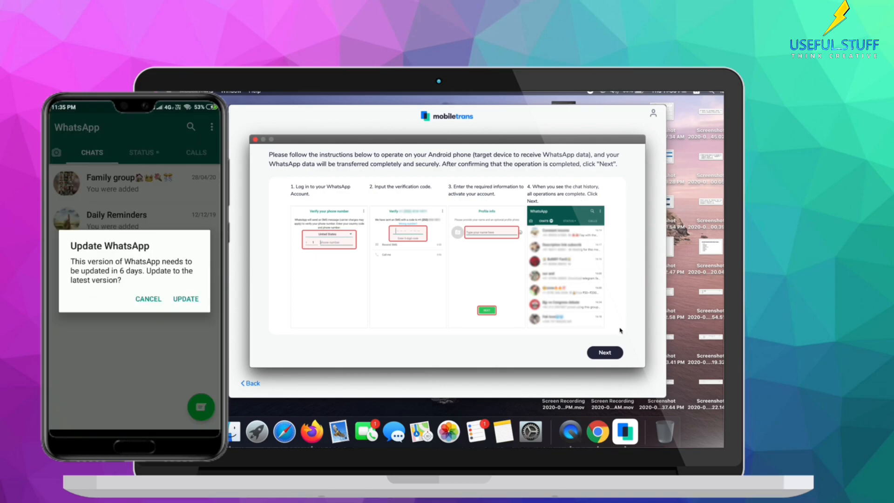
left_click(147, 299)
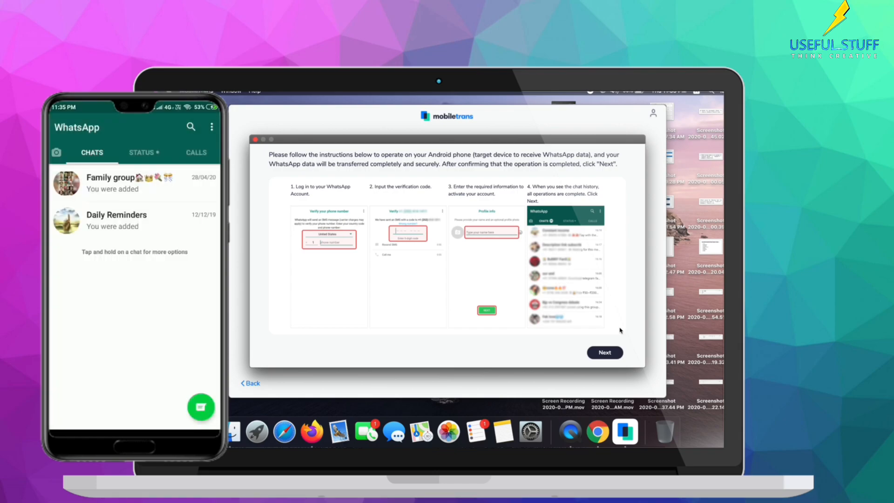
left_click(605, 352)
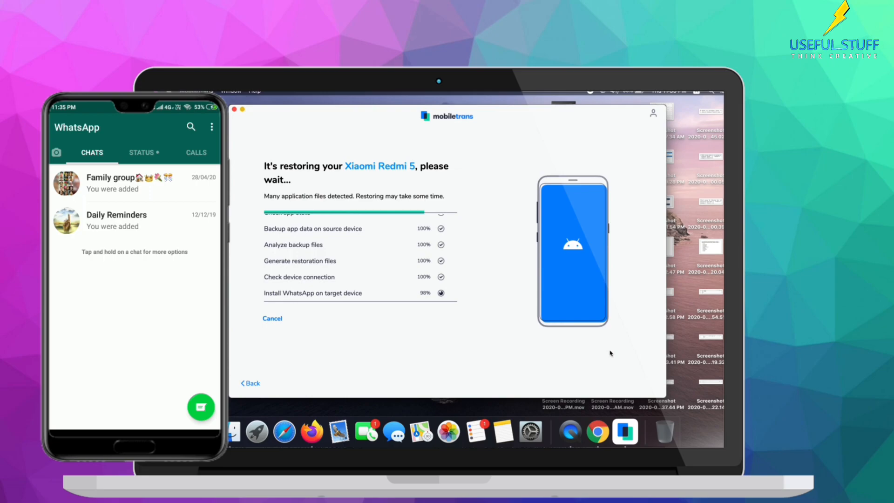